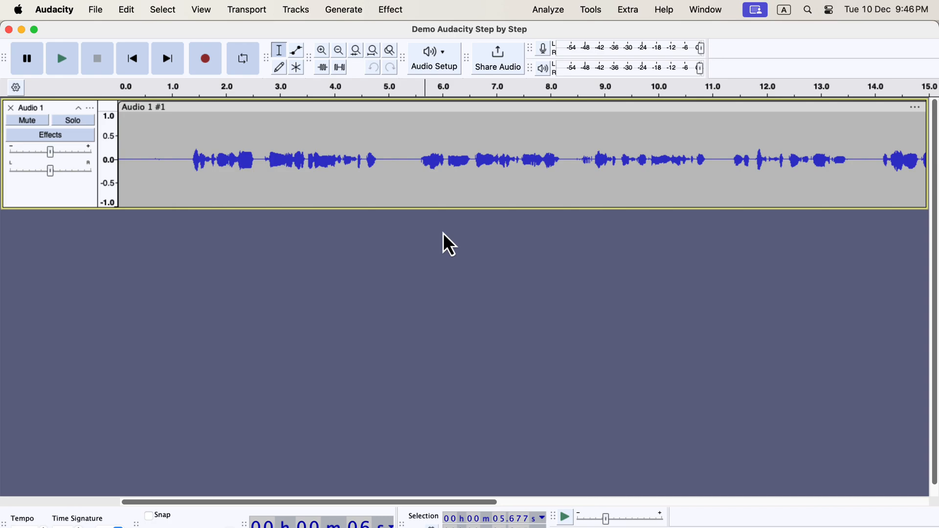
pyautogui.moveTo(595, 12)
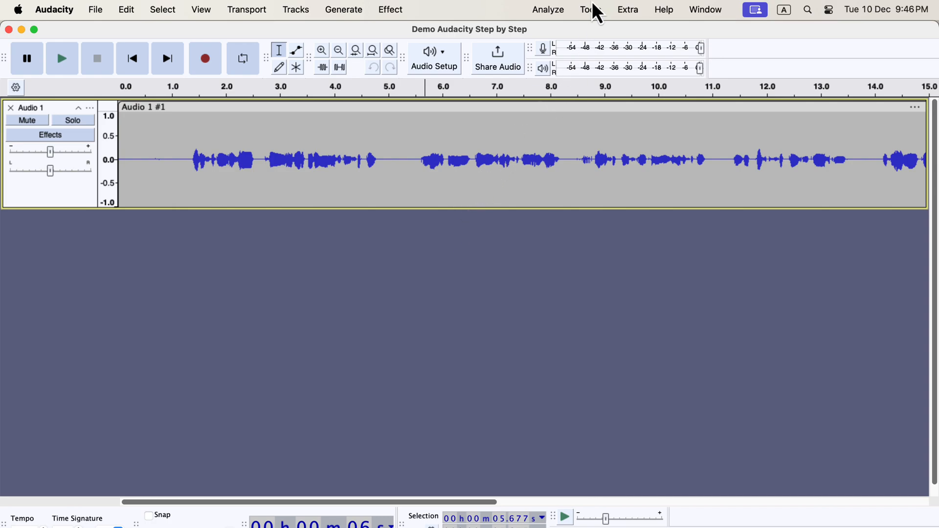
# Bring up the Macro Manager from the Tools menu, listing the saved macros
pyautogui.click(591, 9)
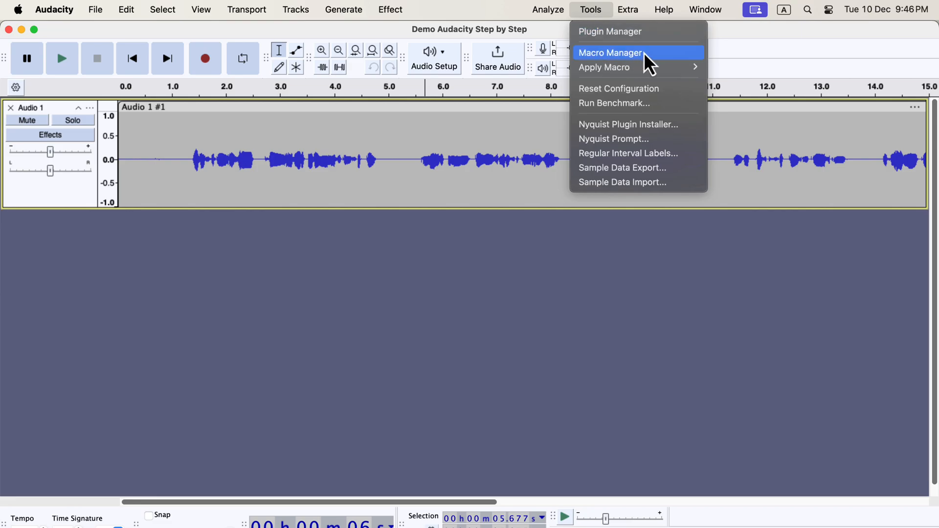
pyautogui.click(610, 53)
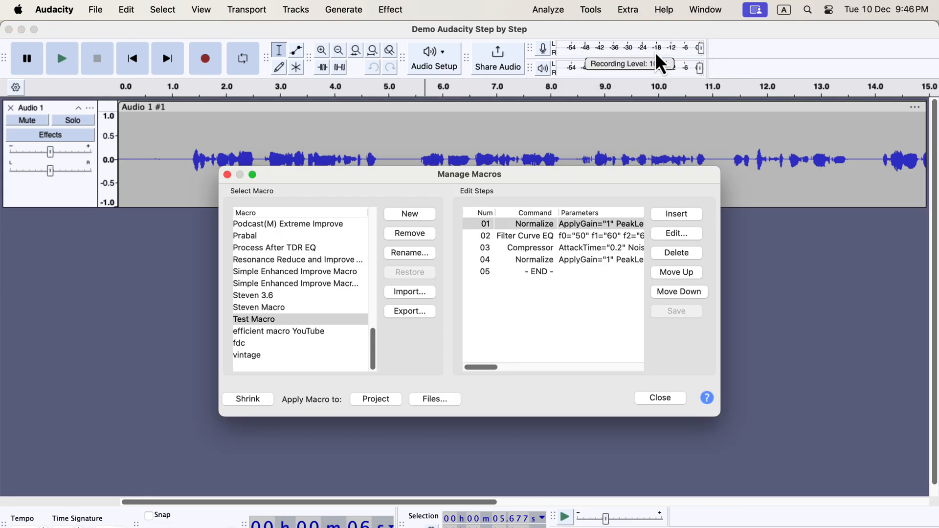
pyautogui.moveTo(433, 234)
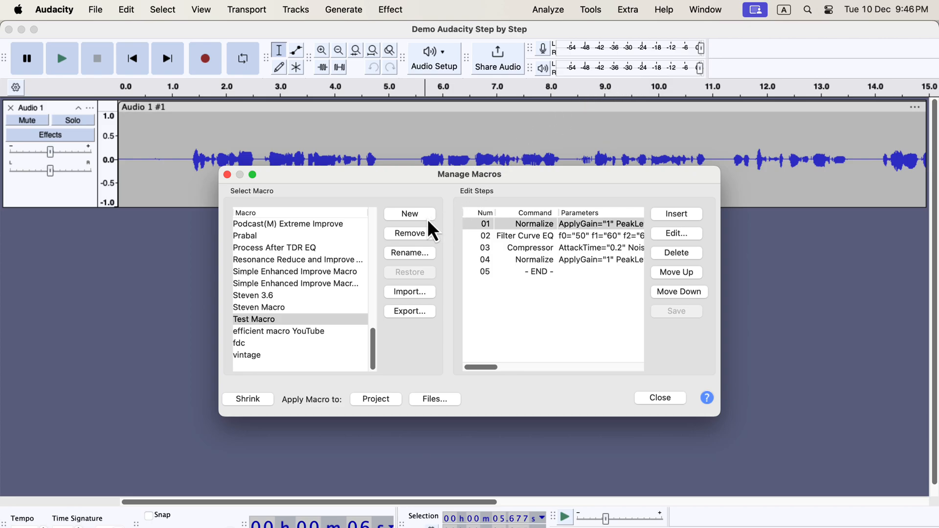
# Create a new empty macro named 'A Test'
pyautogui.click(410, 214)
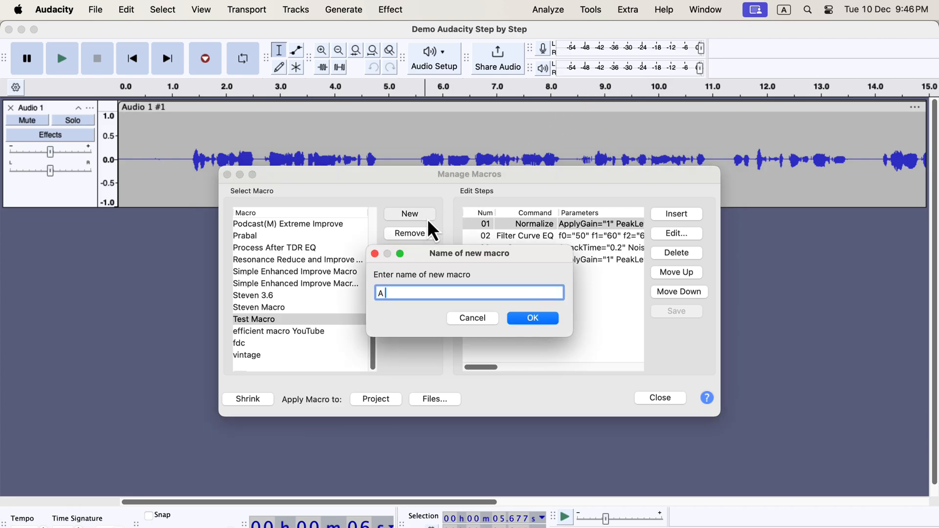
pyautogui.write('Test')
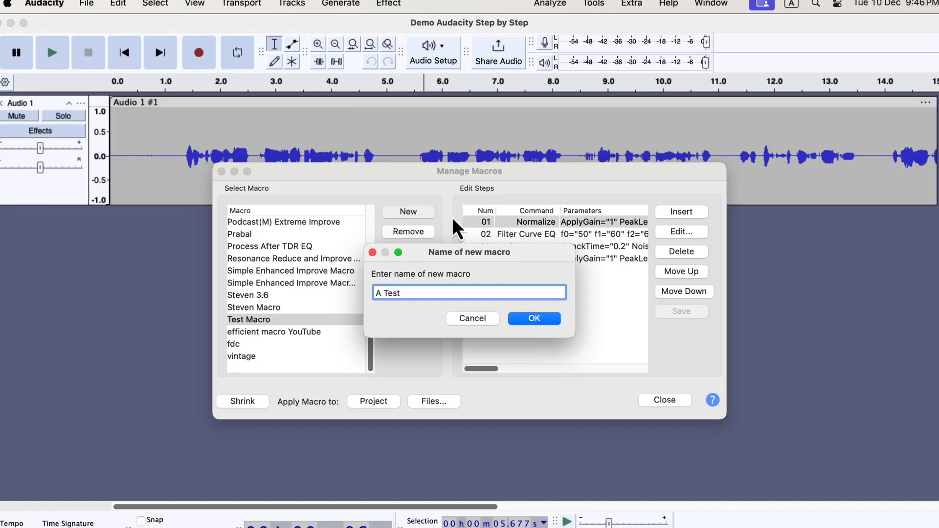
pyautogui.click(532, 318)
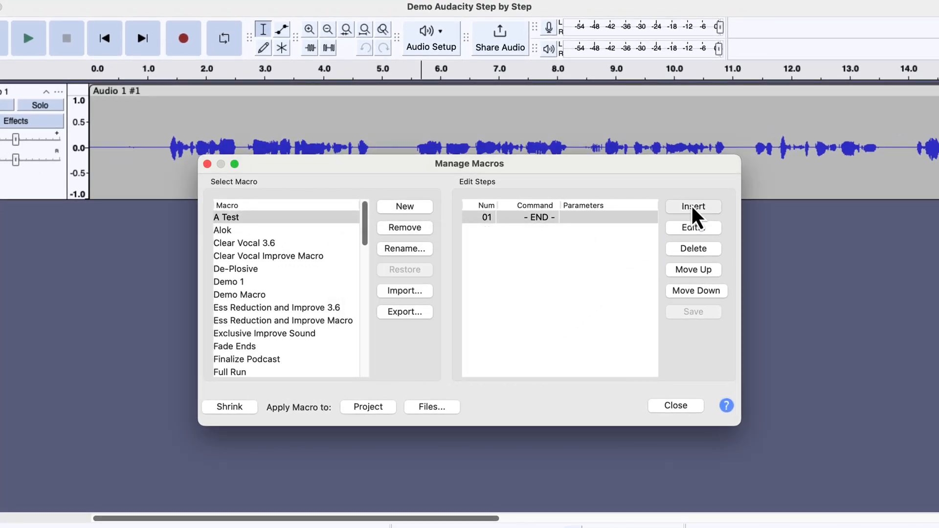
# Insert a Normalize step with default settings into the A Test macro
pyautogui.click(693, 206)
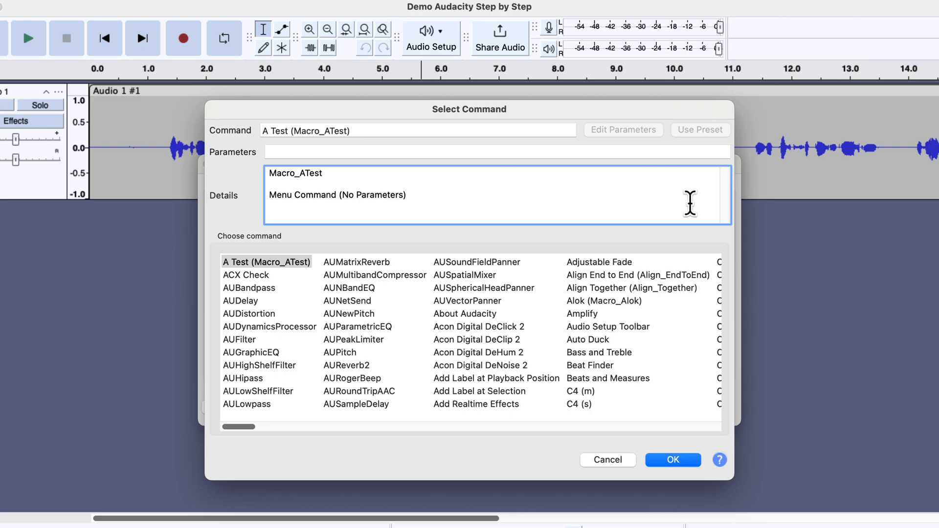
pyautogui.click(476, 340)
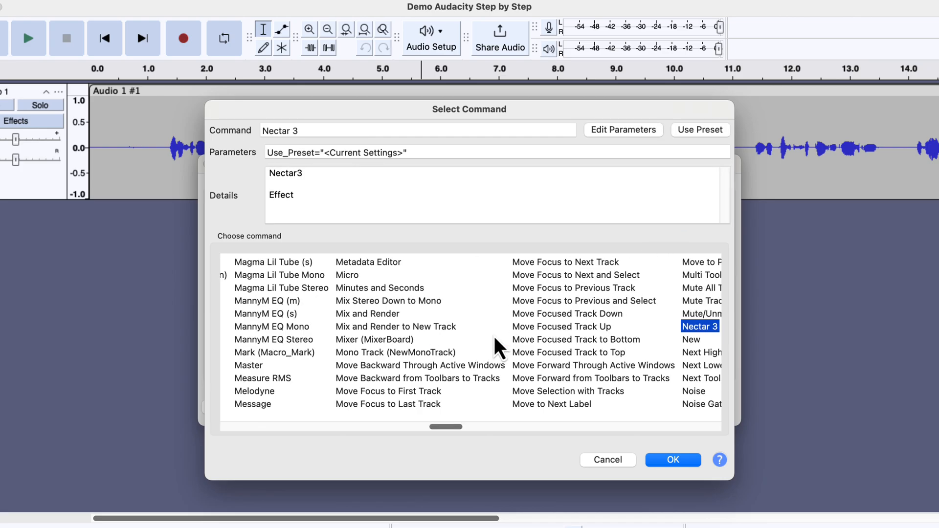
pyautogui.hscroll(3)
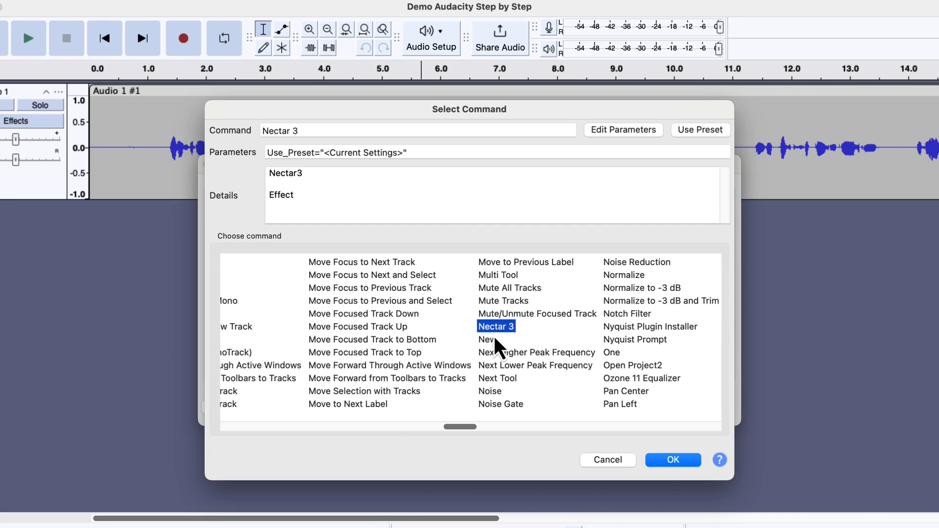
pyautogui.click(622, 273)
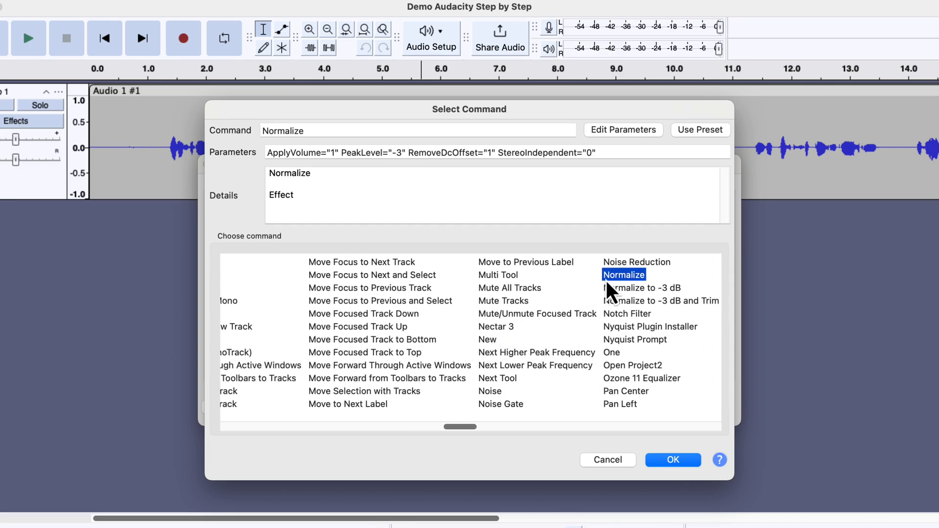
pyautogui.click(672, 459)
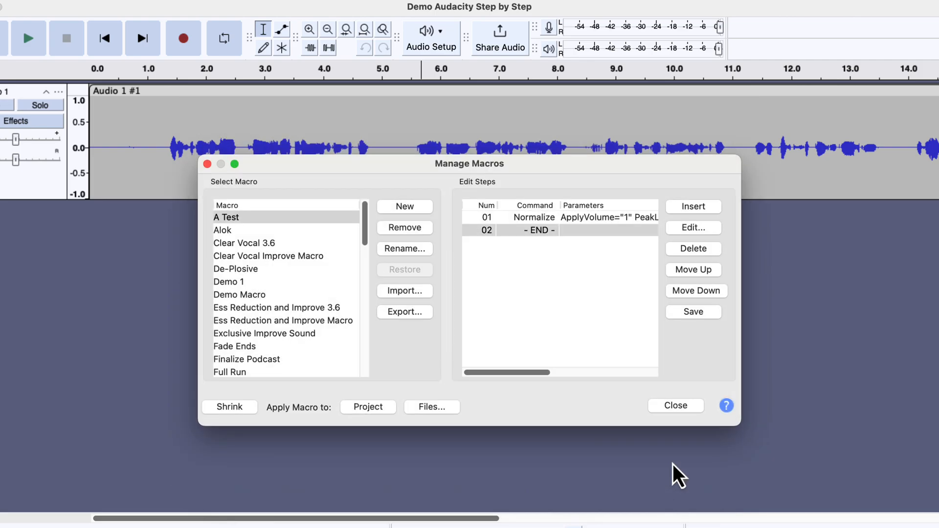
pyautogui.moveTo(606, 236)
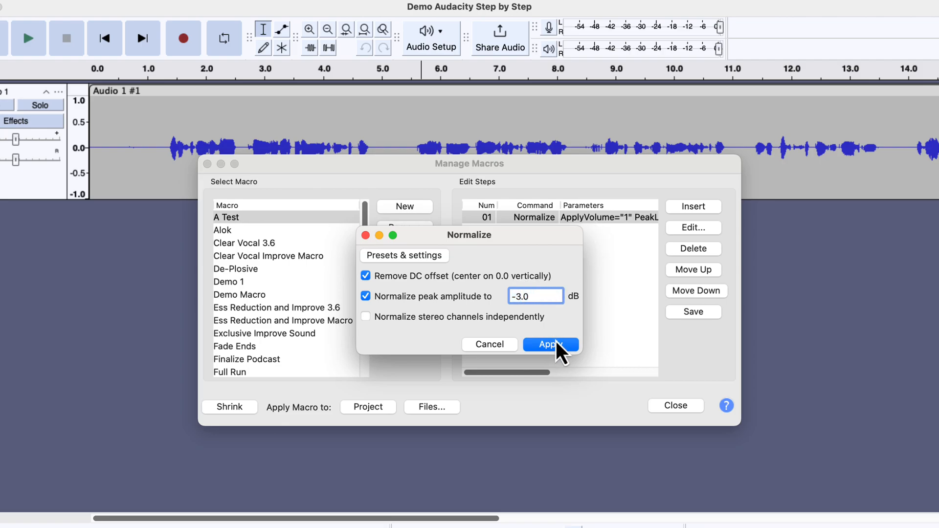
# Keep the Normalize step at remove DC offset and peaks normalized to -3.0 dB
pyautogui.click(549, 343)
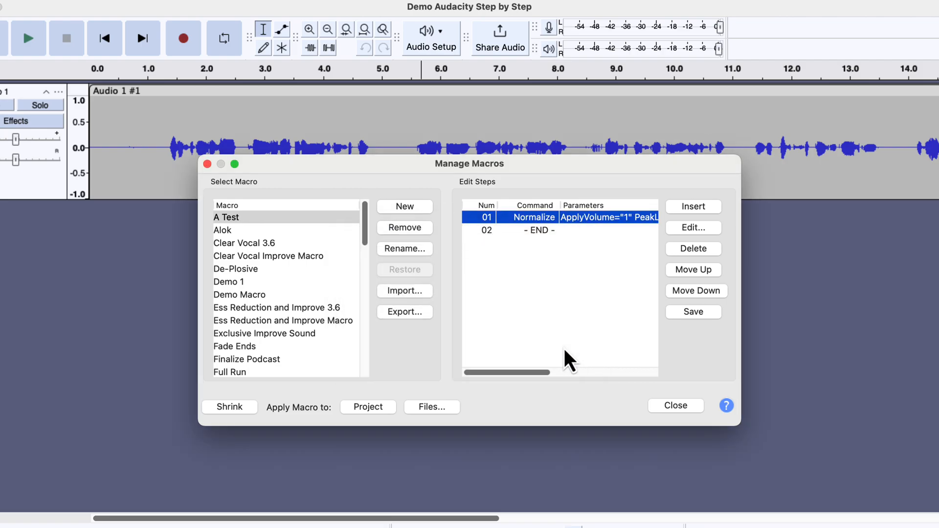
pyautogui.moveTo(693, 223)
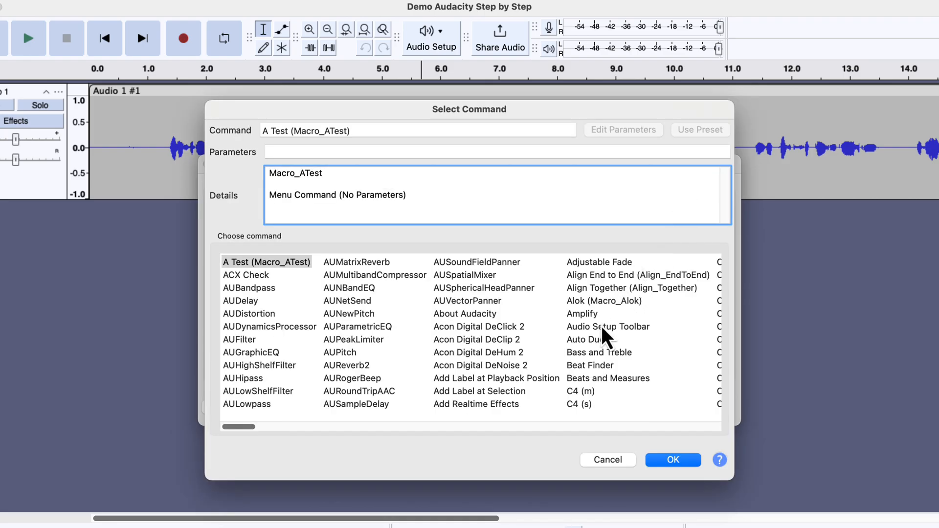
# Insert a Filter Curve EQ step, which lands ahead of Normalize in A Test
pyautogui.click(607, 327)
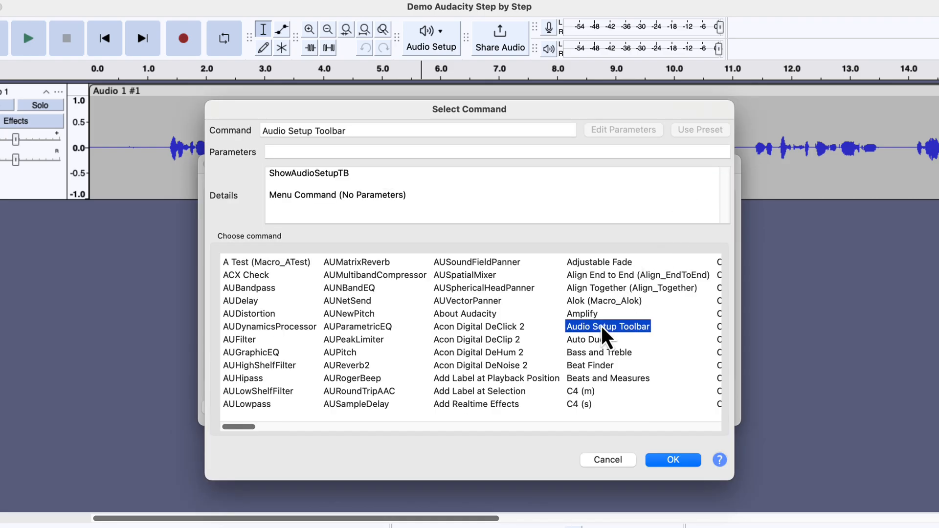
pyautogui.click(681, 262)
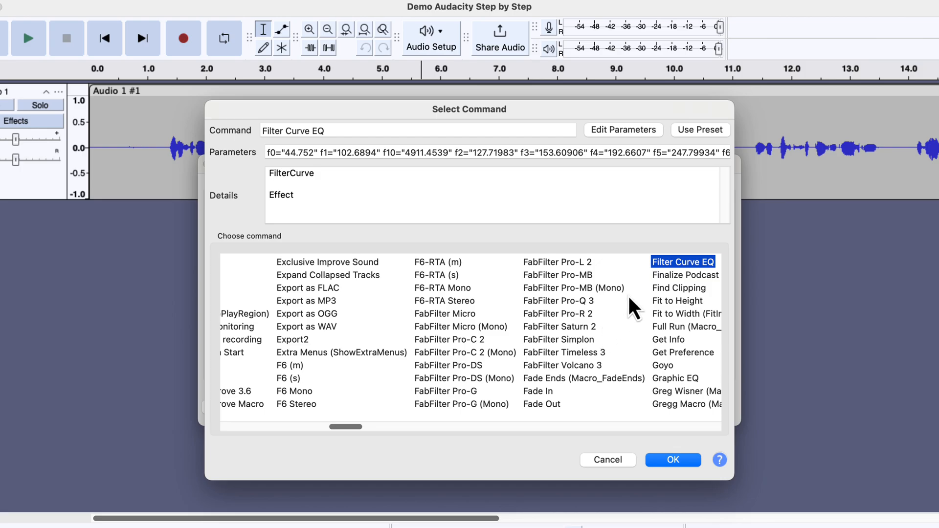
pyautogui.click(672, 460)
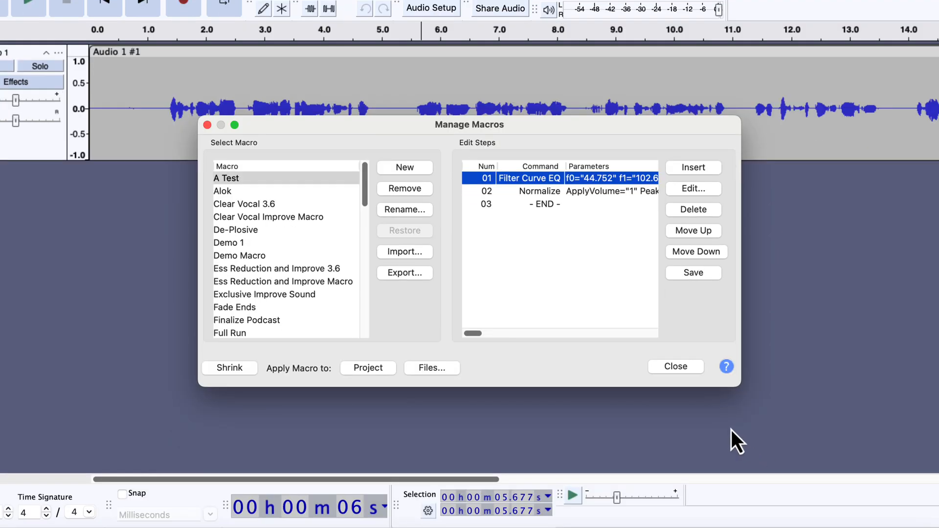
pyautogui.moveTo(706, 263)
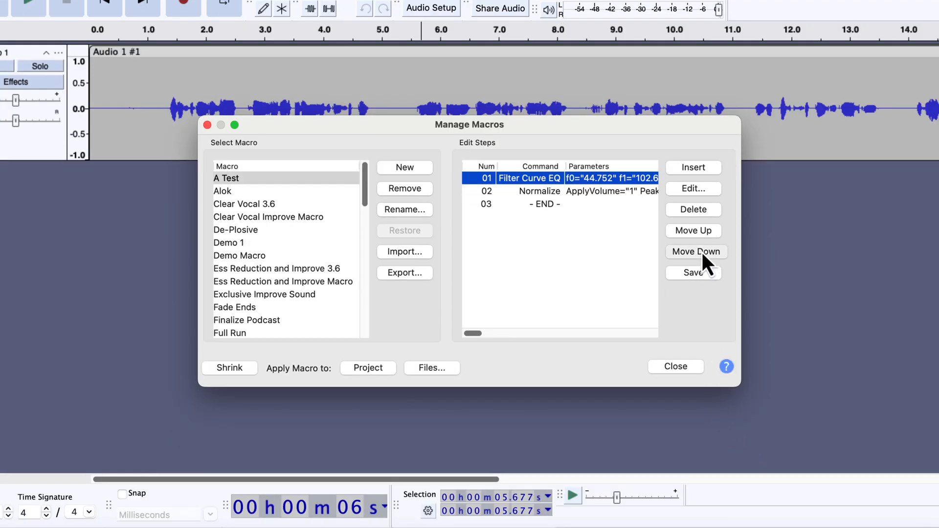
# Move Filter Curve EQ after Normalize, save A Test and close the manager
pyautogui.click(695, 251)
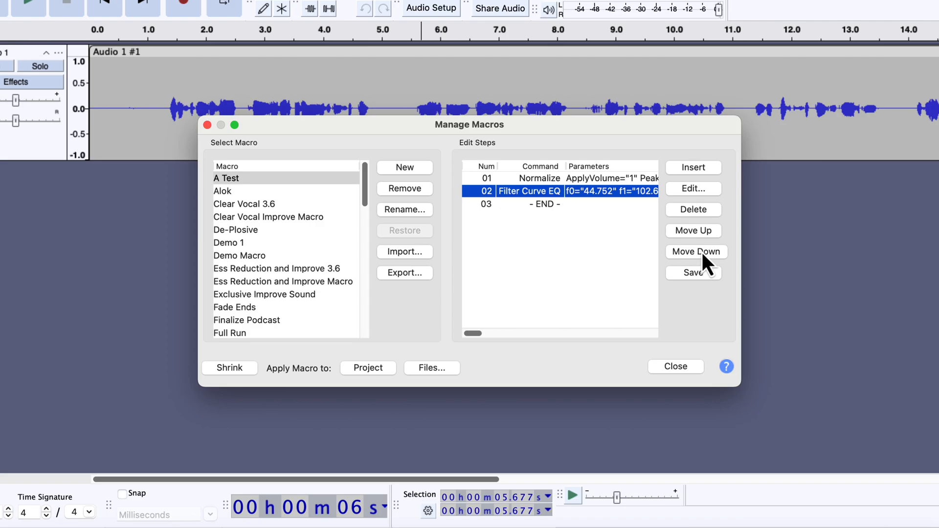
pyautogui.moveTo(707, 287)
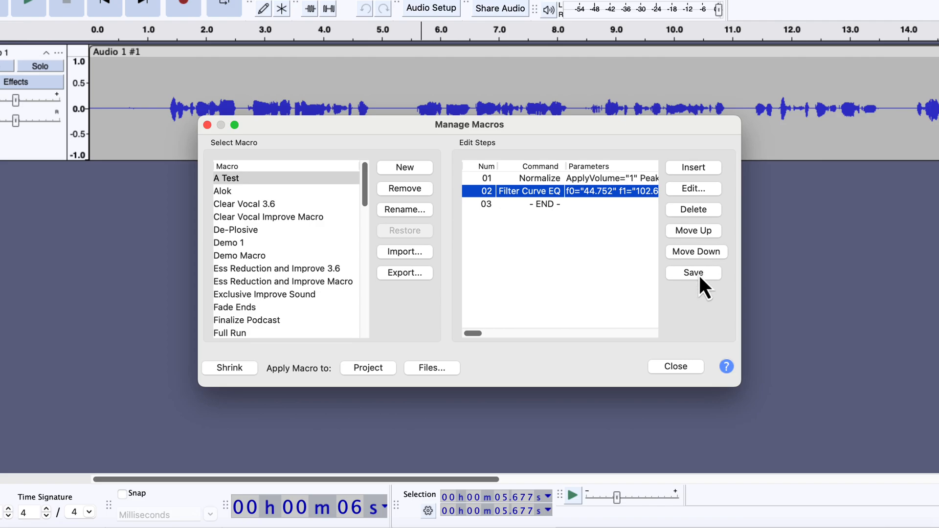
pyautogui.click(692, 272)
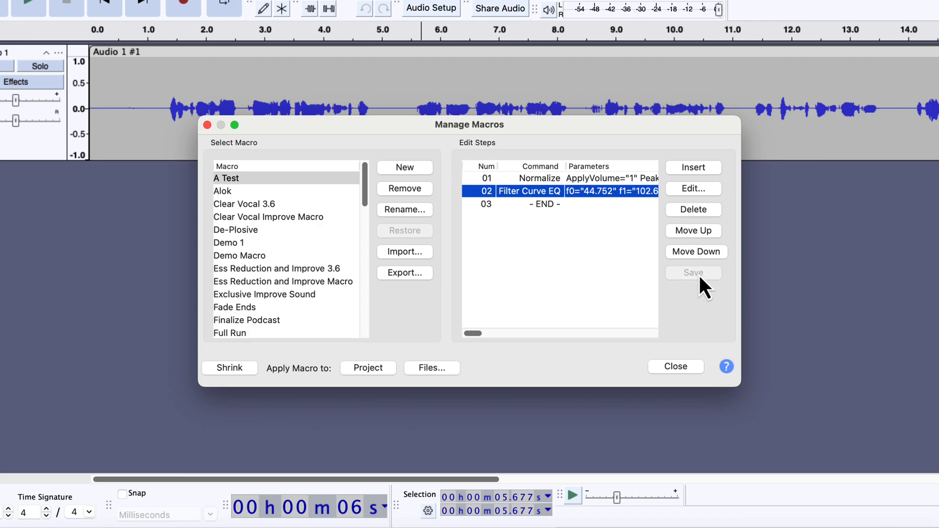
pyautogui.click(675, 367)
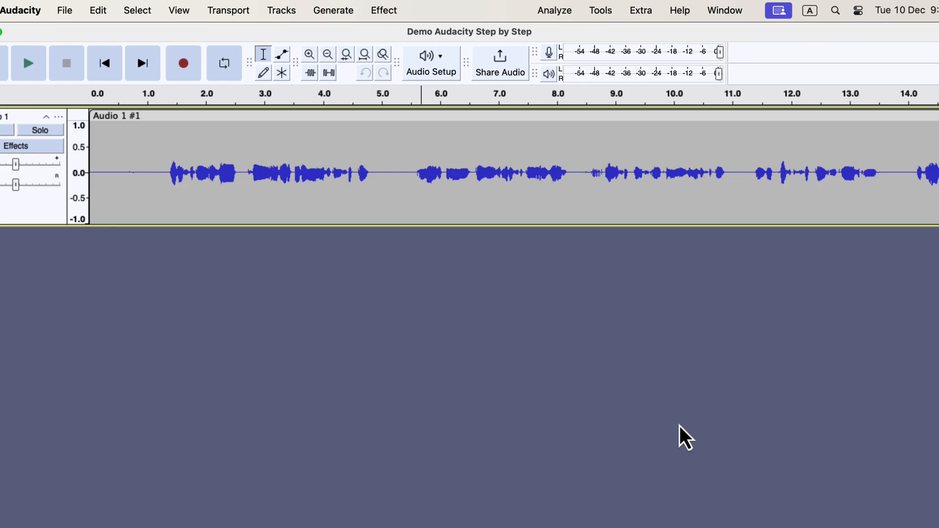
pyautogui.click(600, 10)
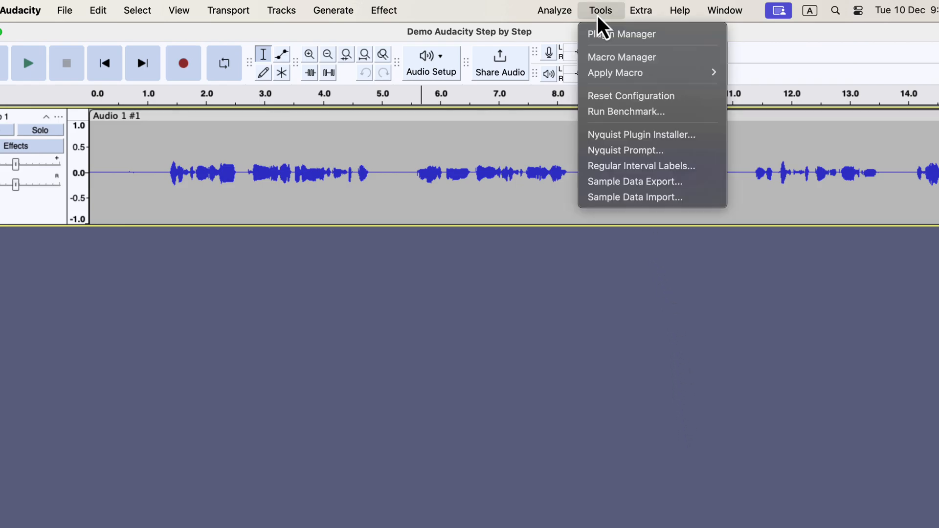
pyautogui.moveTo(615, 72)
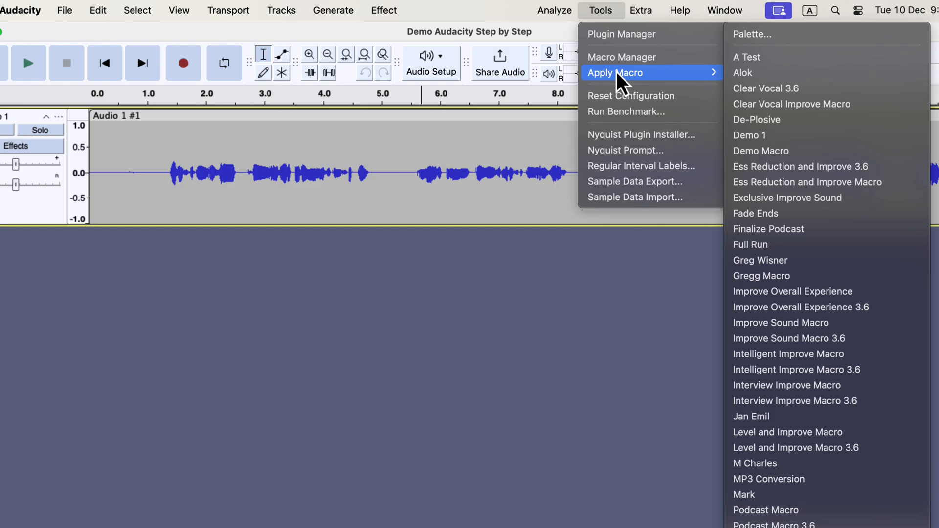
pyautogui.moveTo(773, 56)
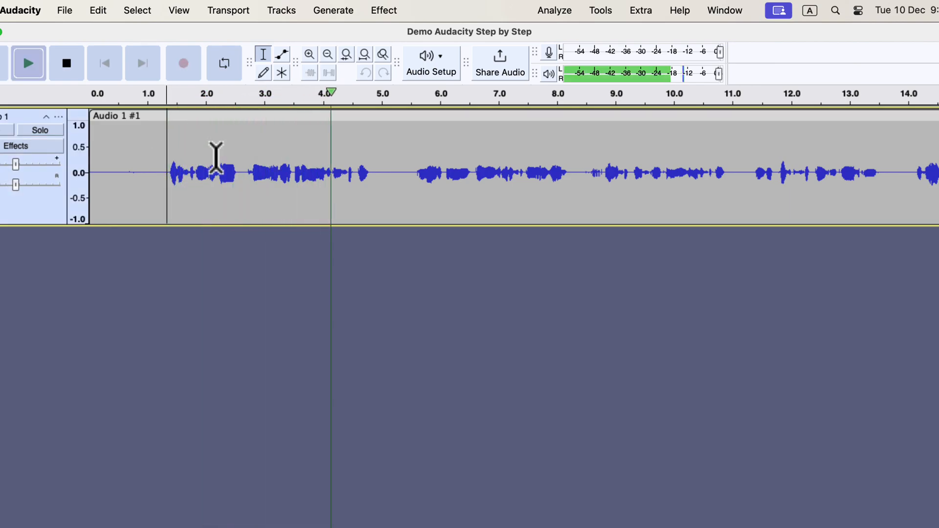
# Play back the original voice track and stop playback
pyautogui.click(449, 175)
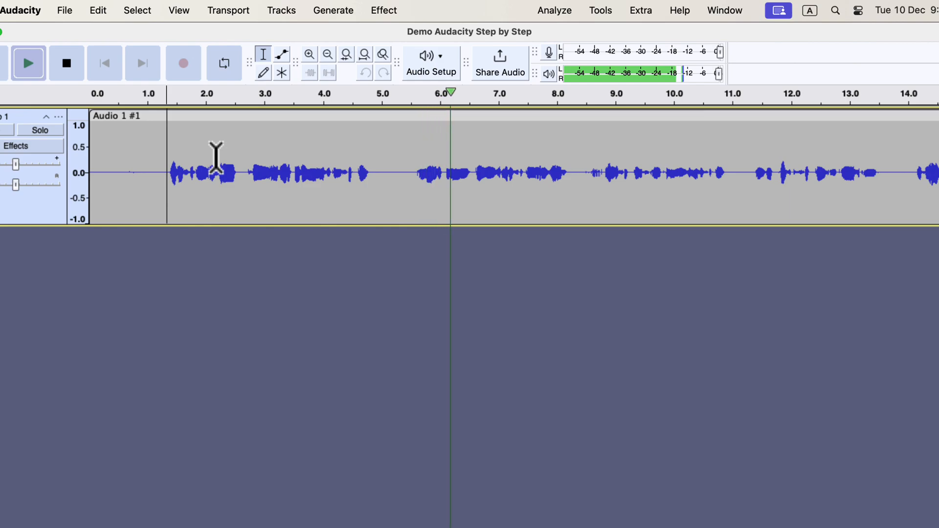
pyautogui.click(67, 62)
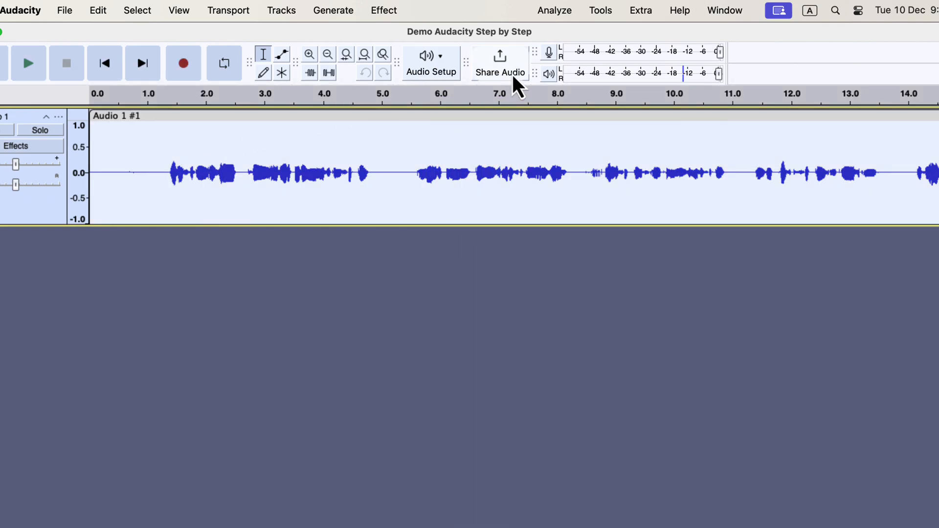
# Apply the Clear Vocal 3.6 macro to the whole selected track
pyautogui.click(599, 10)
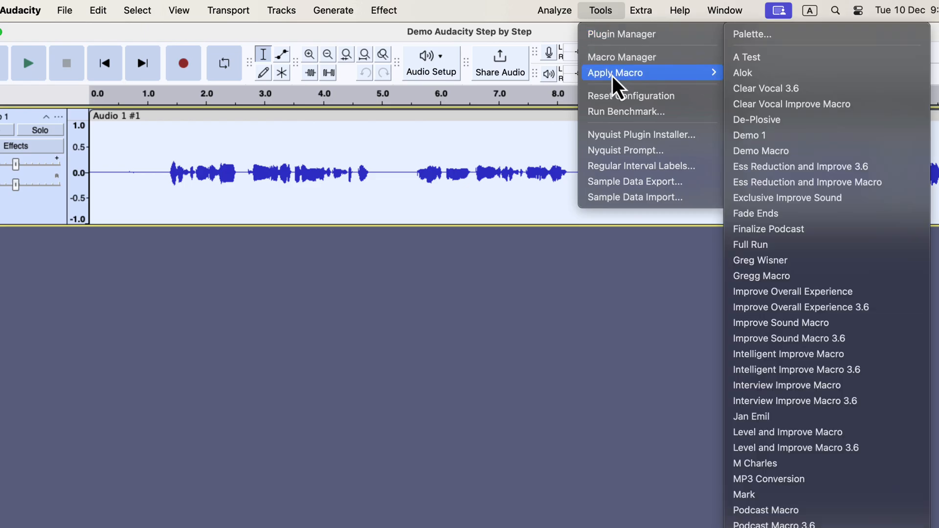
pyautogui.moveTo(774, 88)
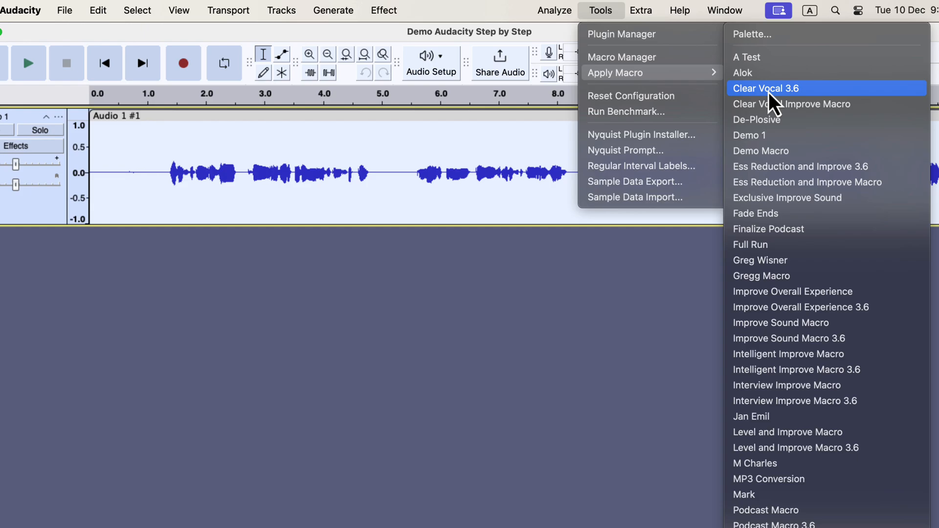
pyautogui.moveTo(826, 103)
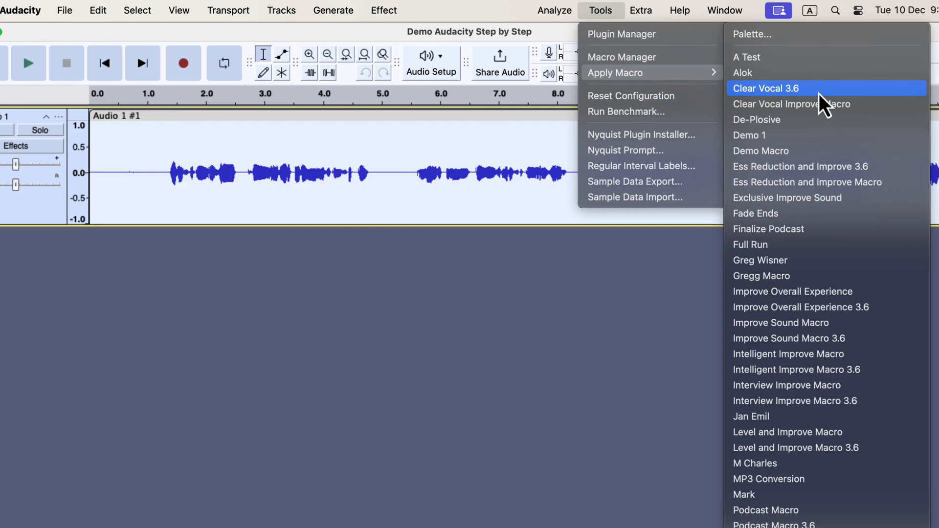
pyautogui.click(765, 88)
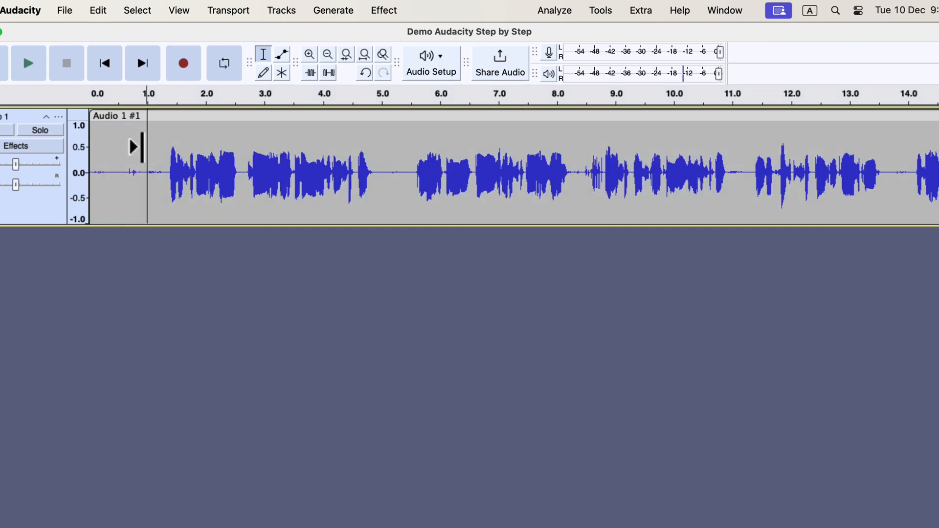
pyautogui.click(28, 63)
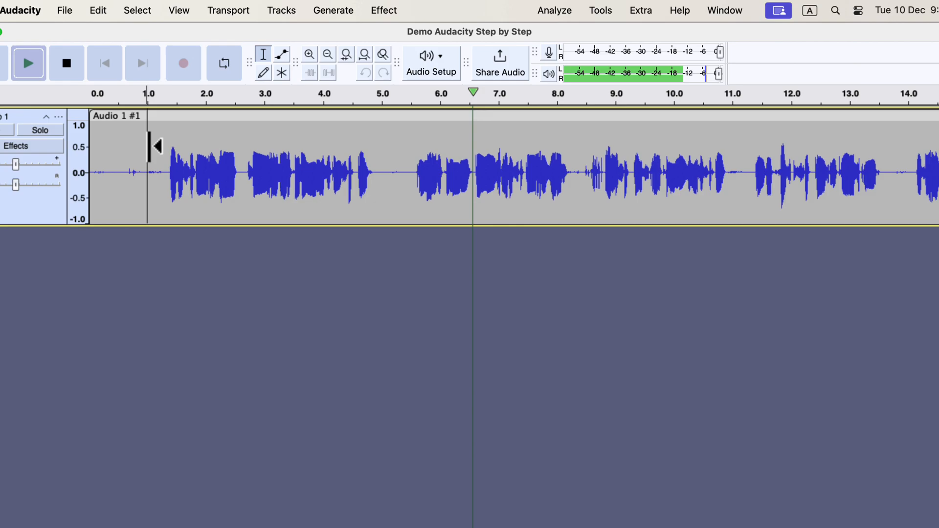
pyautogui.click(587, 174)
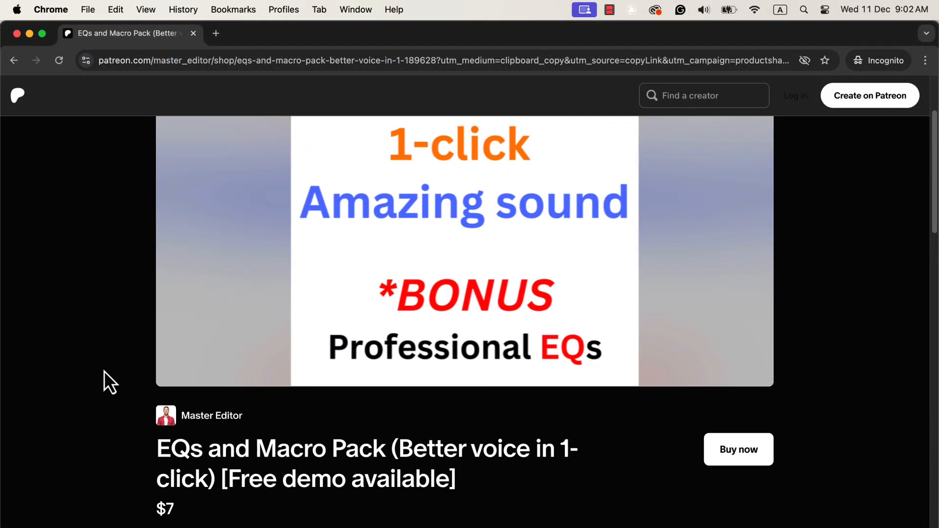
# Scroll the Patreon EQs and Macro Pack page down through its description and install notes
pyautogui.scroll(-3)
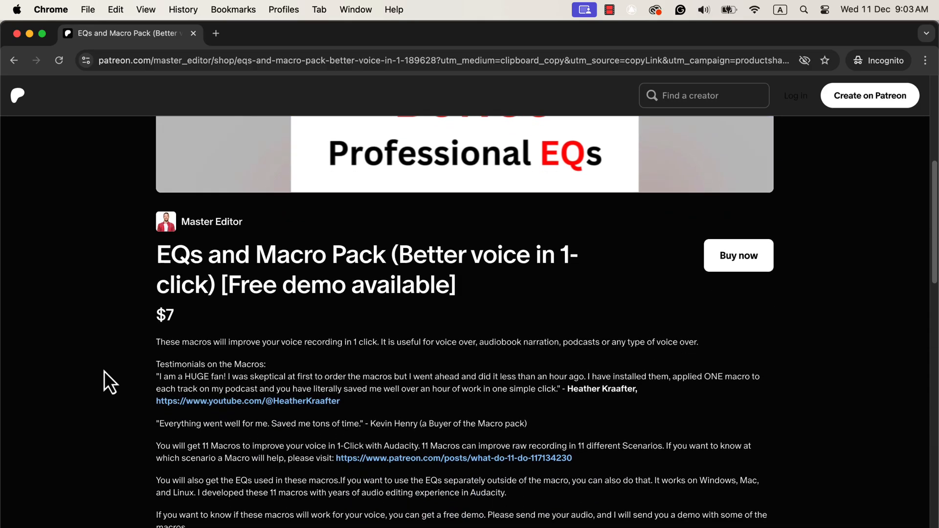
pyautogui.scroll(-3)
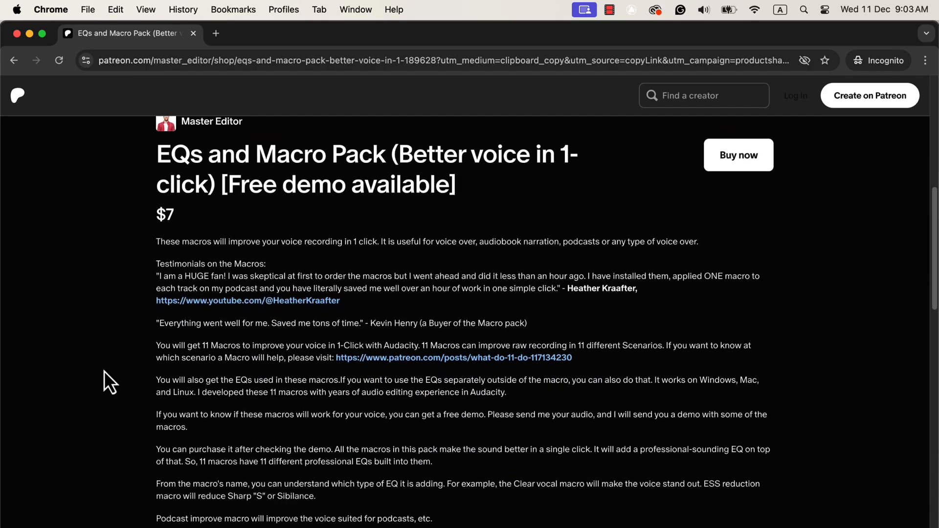
pyautogui.scroll(-3)
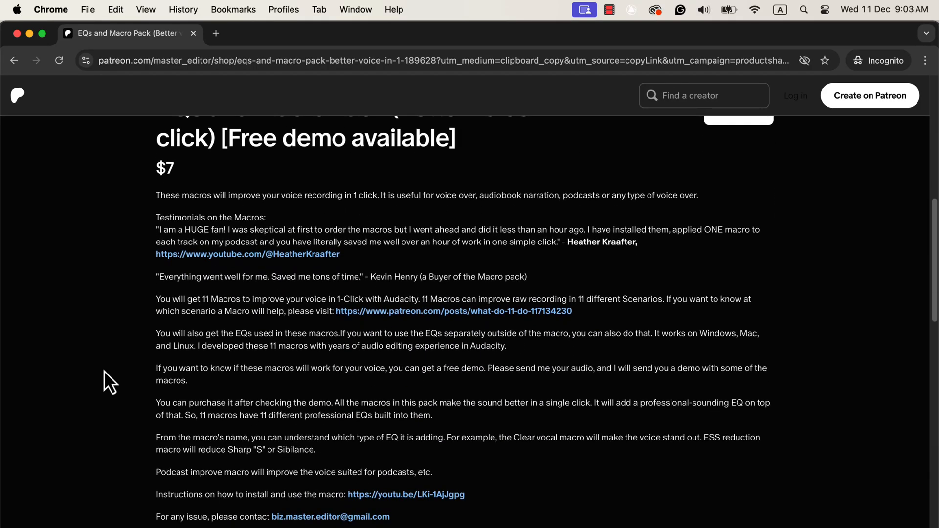